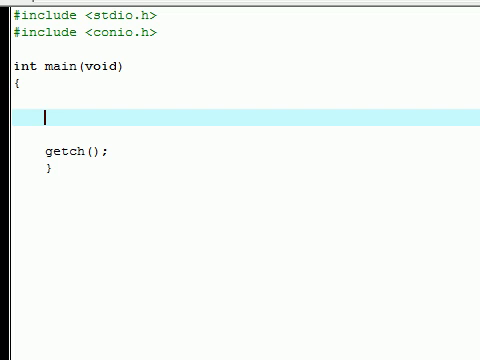
# Step: Write num1 + num2 in main, then try *, / and , as the operator instead
pyautogui.write('num')
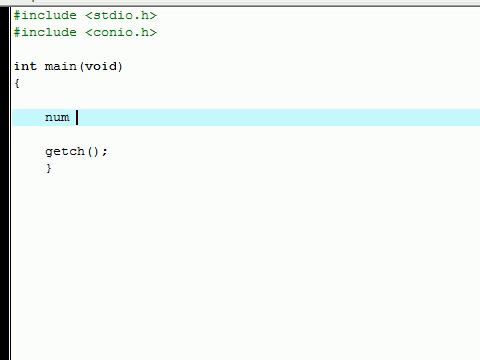
pyautogui.write('1 +')
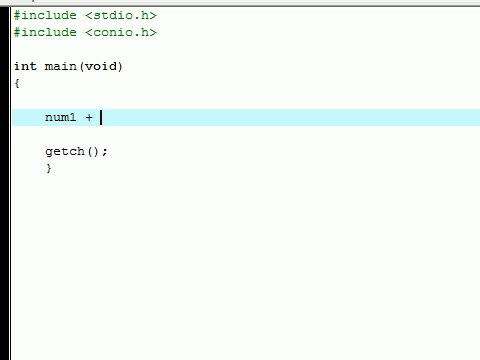
pyautogui.write('num2')
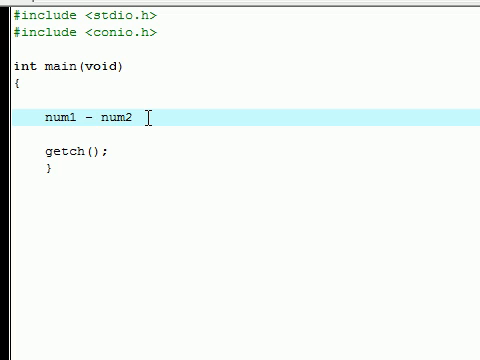
pyautogui.press('Backspace')
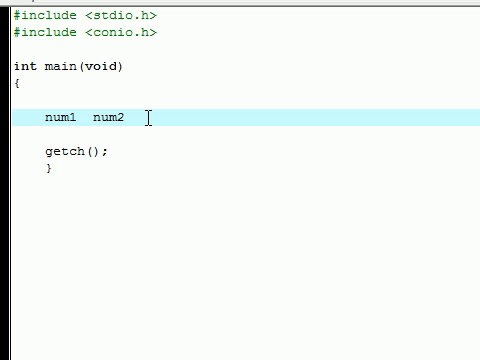
pyautogui.write('*')
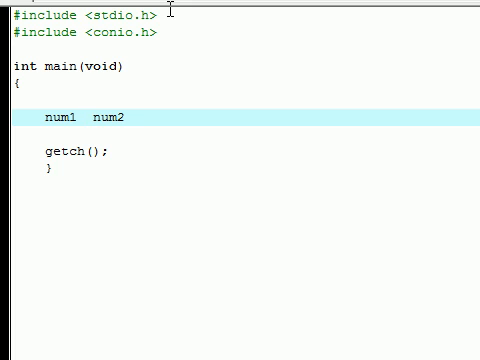
pyautogui.write('/')
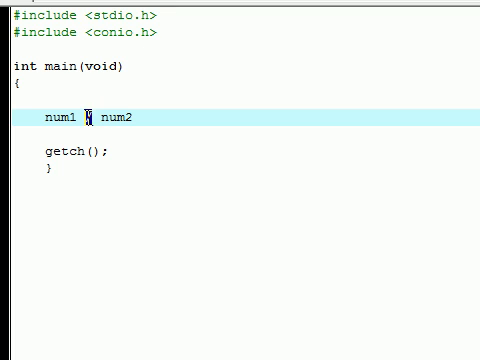
pyautogui.write(',')
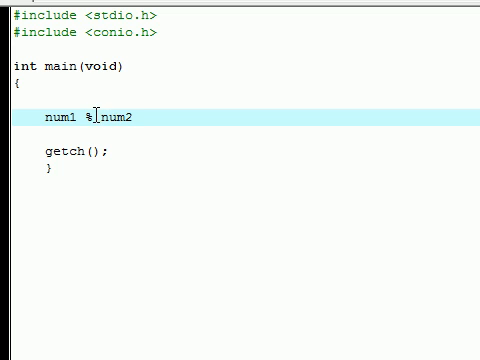
# Step: Select the operator, then the whole num1 num2 expression for replacement
pyautogui.doubleClick(86, 116)
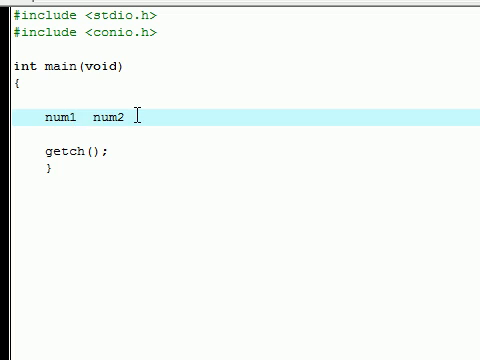
pyautogui.moveTo(140, 118); pyautogui.dragTo(40, 118)
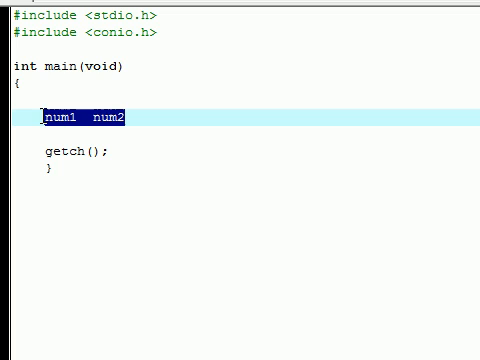
# Step: Replace the expression with the declaration int value; and start a new line below it
pyautogui.write('sum')
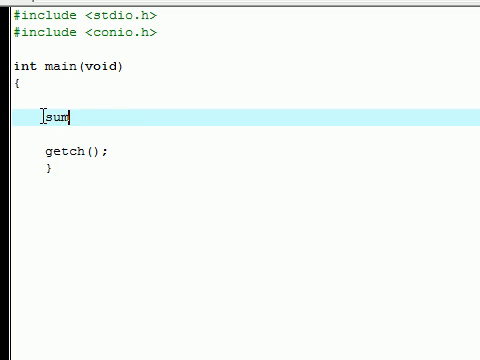
pyautogui.write('int')
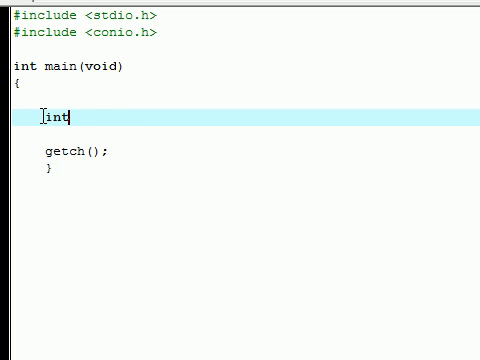
pyautogui.write('value;')
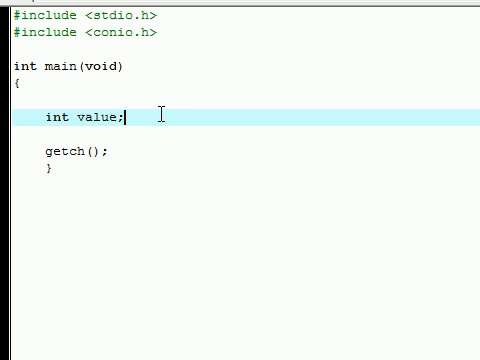
pyautogui.press('enter')
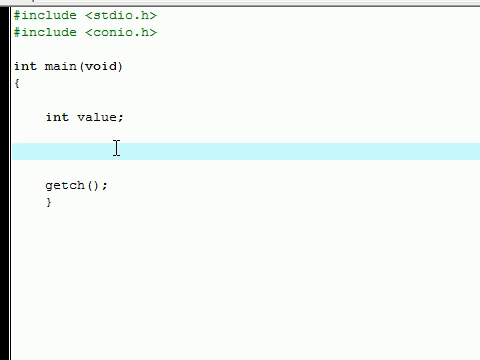
pyautogui.click(46, 152)
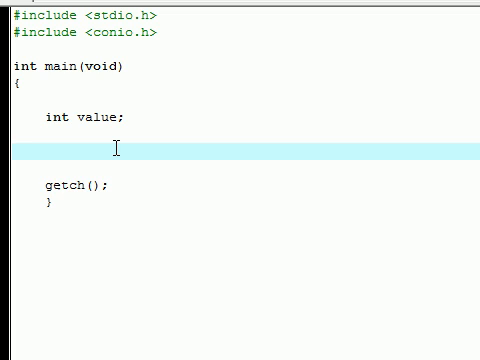
# Step: Add a block comment below the declaration reading /* calculate the value */
pyautogui.write('/*')
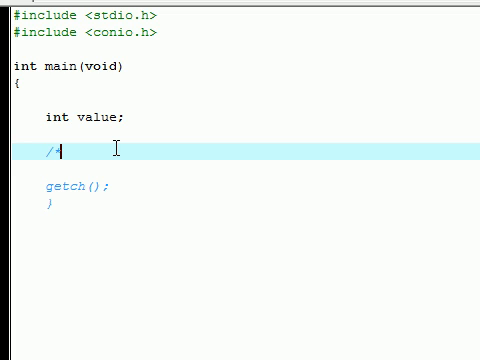
pyautogui.write('this is s')
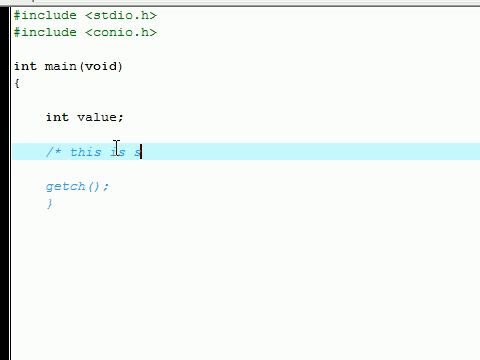
pyautogui.write('a coment')
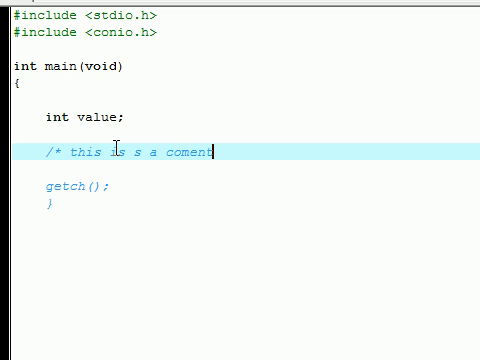
pyautogui.write('*?')
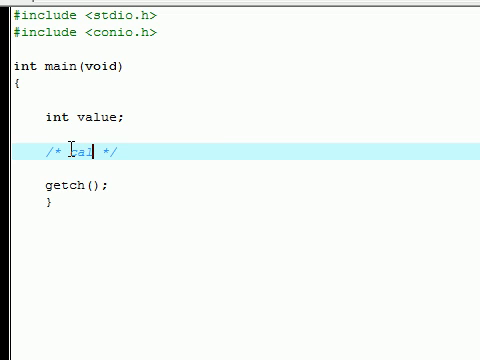
pyautogui.write('calculate the value')
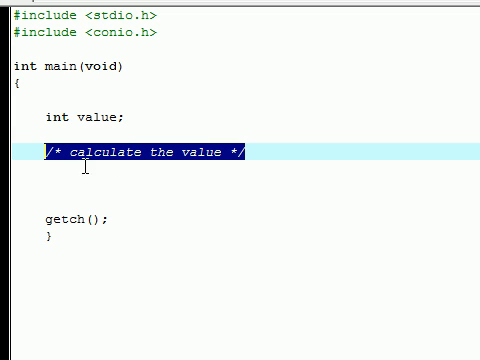
pyautogui.moveTo(56, 184)
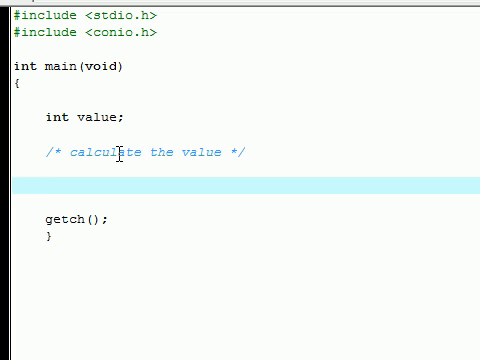
# Step: Write the assignment value = 6 + 4 * 10; below the comment
pyautogui.write('value')
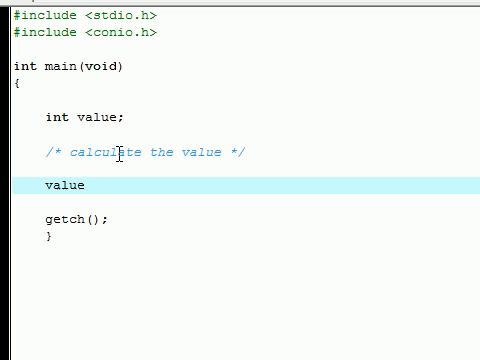
pyautogui.write('=')
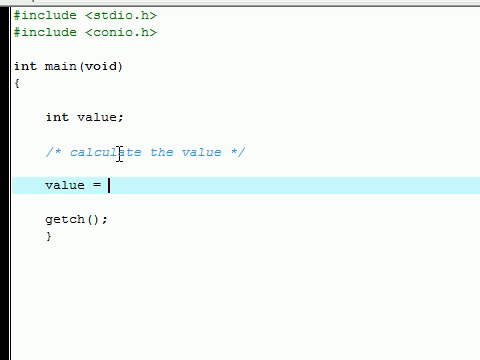
pyautogui.write('6')
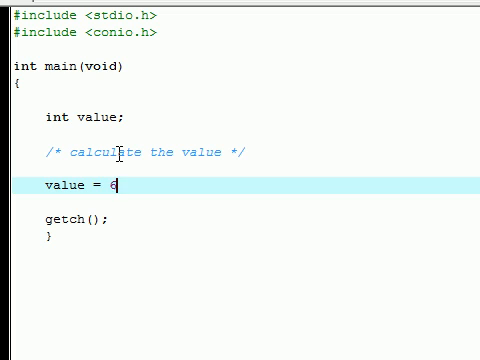
pyautogui.write('+ 4')
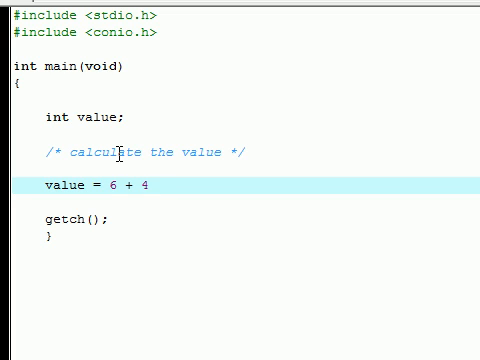
pyautogui.write('* 10;')
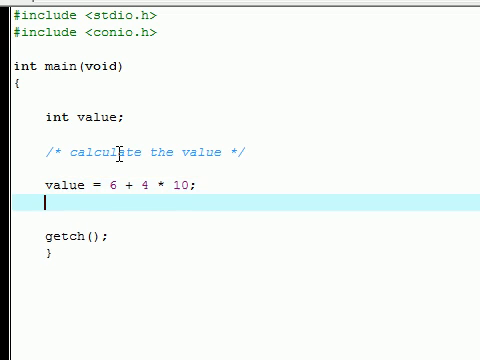
# Step: Write printf("%d\n", value); on the next line to print value
pyautogui.write('printf')
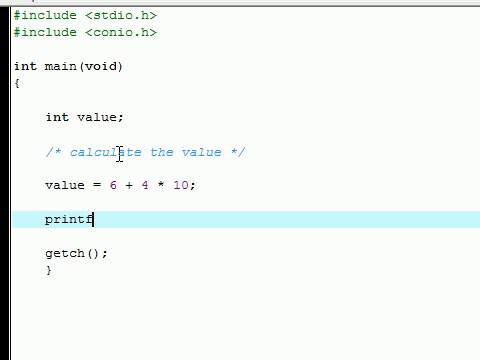
pyautogui.write('();')
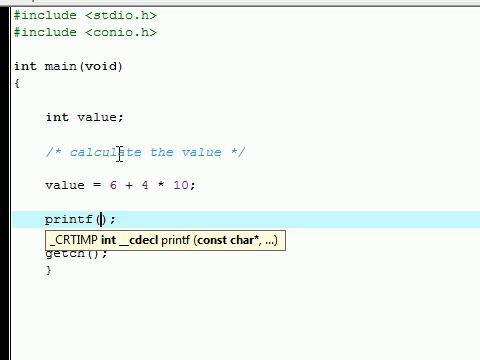
pyautogui.write('"",')
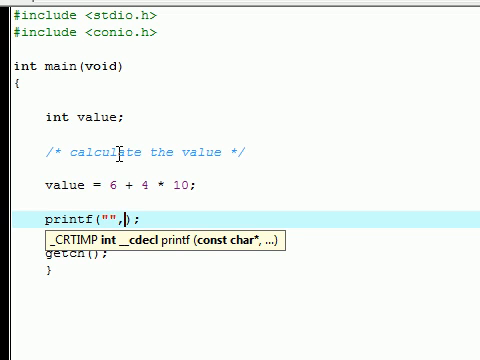
pyautogui.write('value')
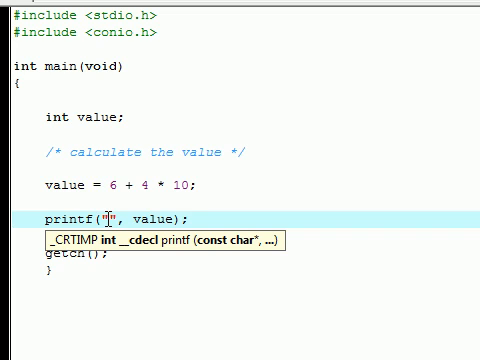
pyautogui.write('%d\\n')
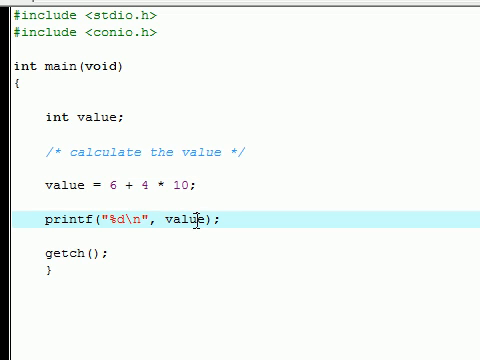
pyautogui.moveTo(64, 184)
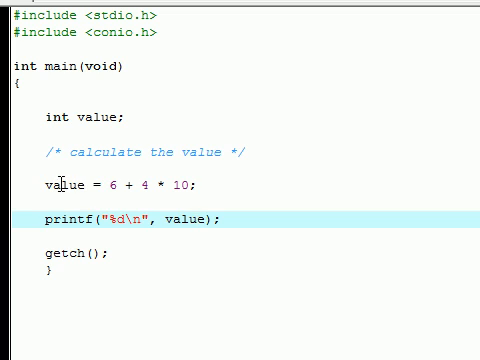
# Step: Select parts of the calculation and insert a parenthesis after the 4
pyautogui.doubleClick(112, 184)
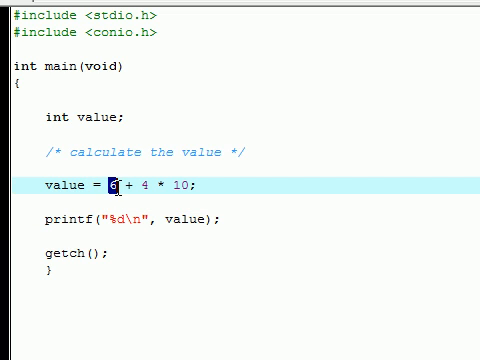
pyautogui.moveTo(116, 184); pyautogui.dragTo(164, 184)
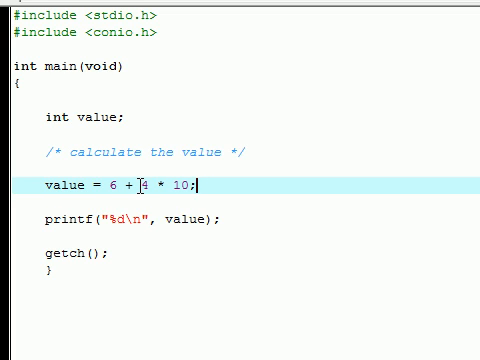
pyautogui.write('(')
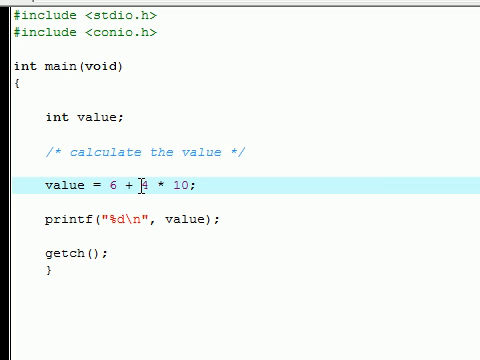
pyautogui.moveTo(148, 184); pyautogui.dragTo(204, 184)
pyautogui.write(')')
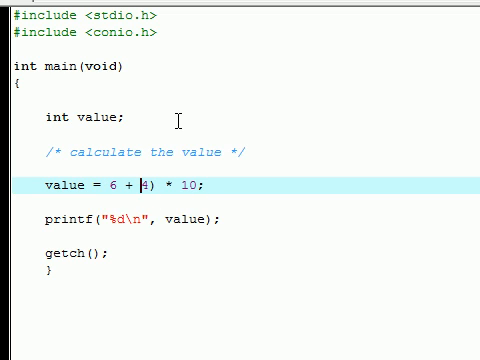
# Step: Remove the stray parenthesis so the line reads value = 6 + 4 * 10; again
pyautogui.write('(')
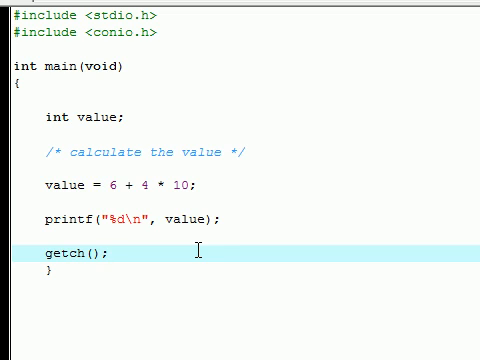
# Step: Select the whole program source and copy it to the clipboard
pyautogui.write(';')
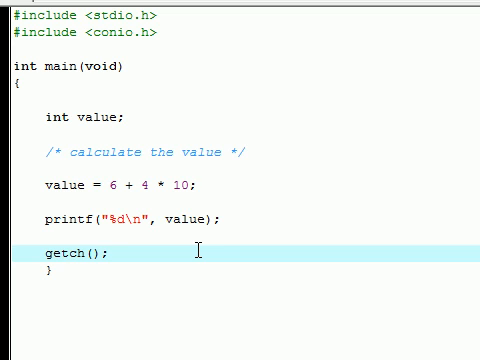
pyautogui.moveTo(84, 300)
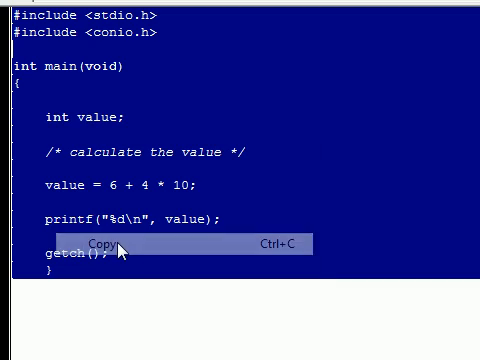
pyautogui.click(96, 244)
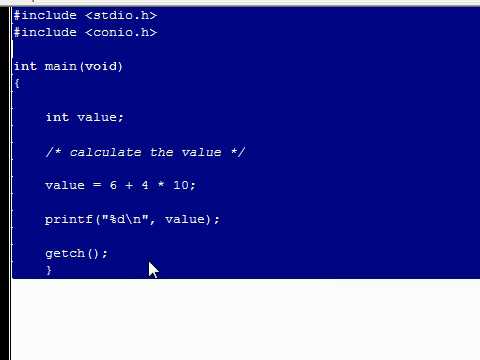